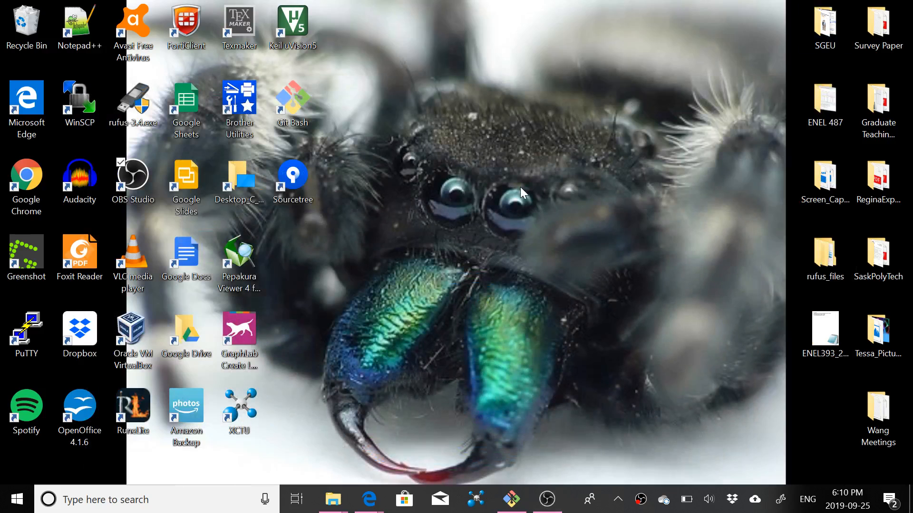
# Bring the Edge window with the Bitbucket Demo_Doc_Lab1.txt page in front of the desktop
pyautogui.click(238, 330)
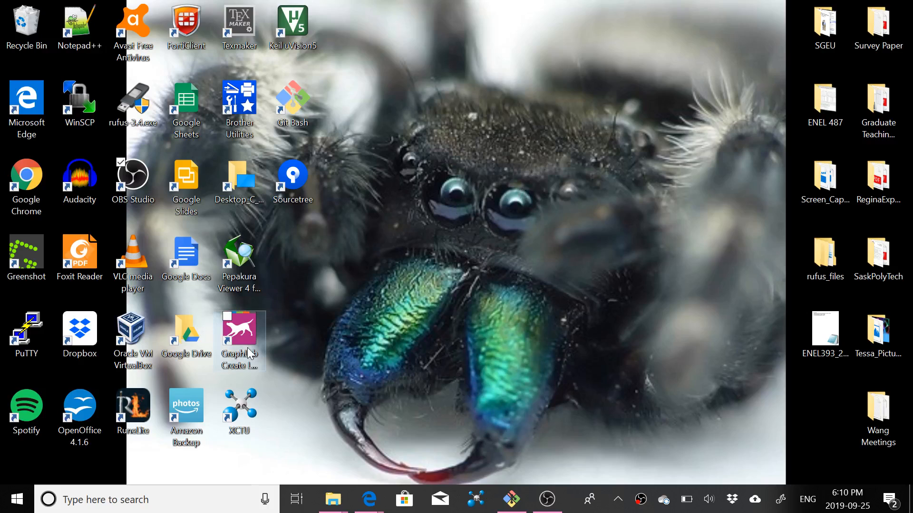
pyautogui.moveTo(365, 500)
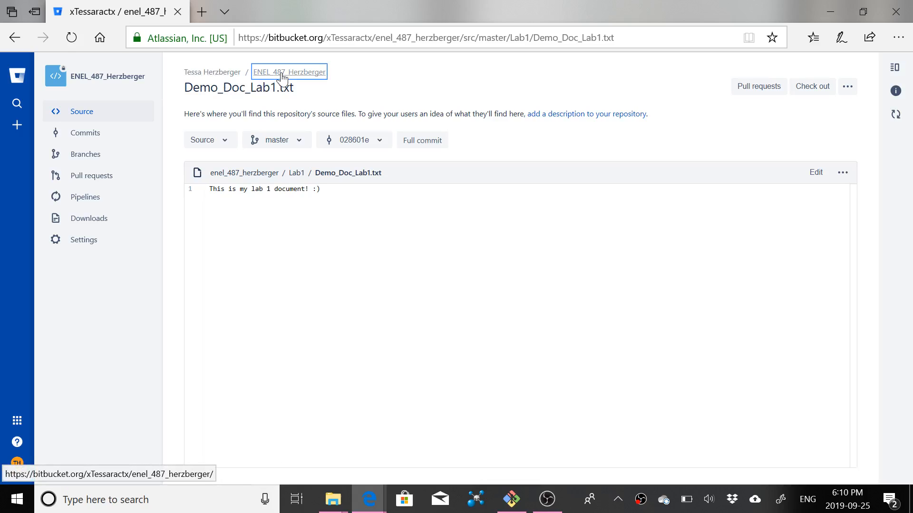
# View Lab1's Demo_Doc_Lab1.txt in Bitbucket, then return to the ENEL_487_Herzberger root listing
pyautogui.click(289, 71)
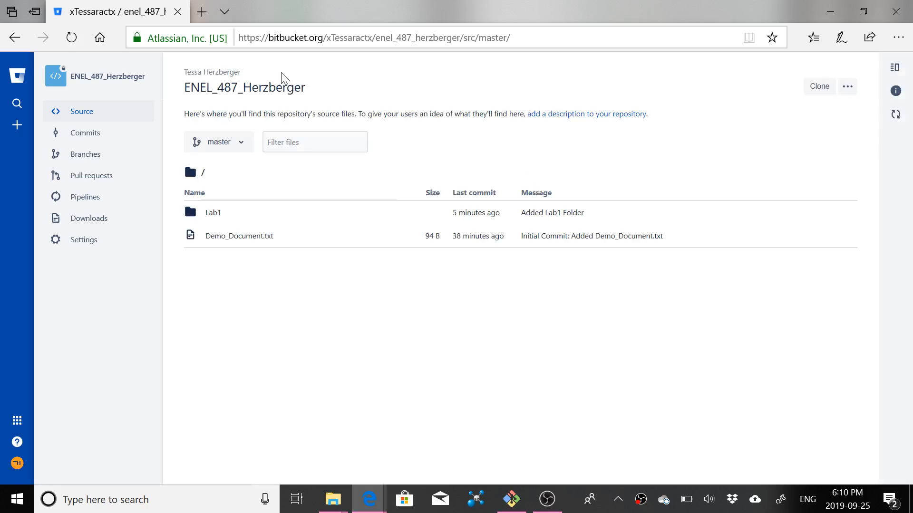
pyautogui.moveTo(217, 224)
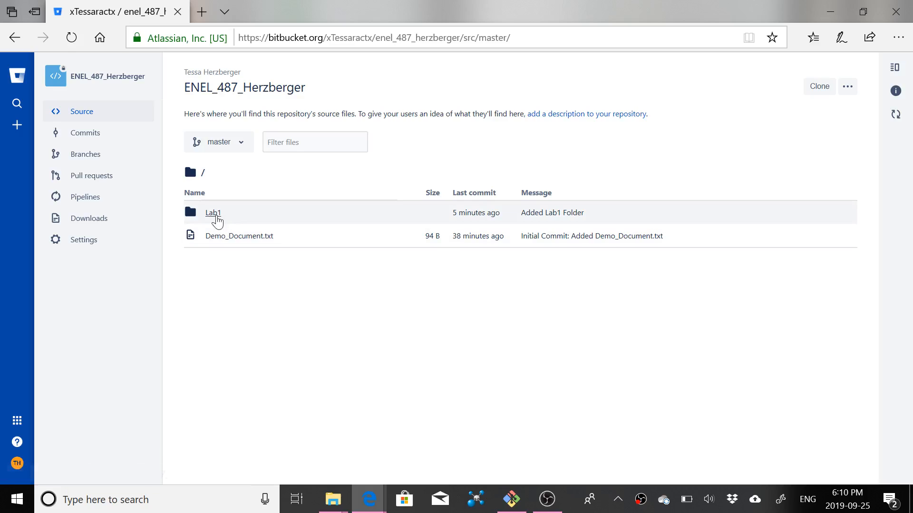
pyautogui.moveTo(425, 160)
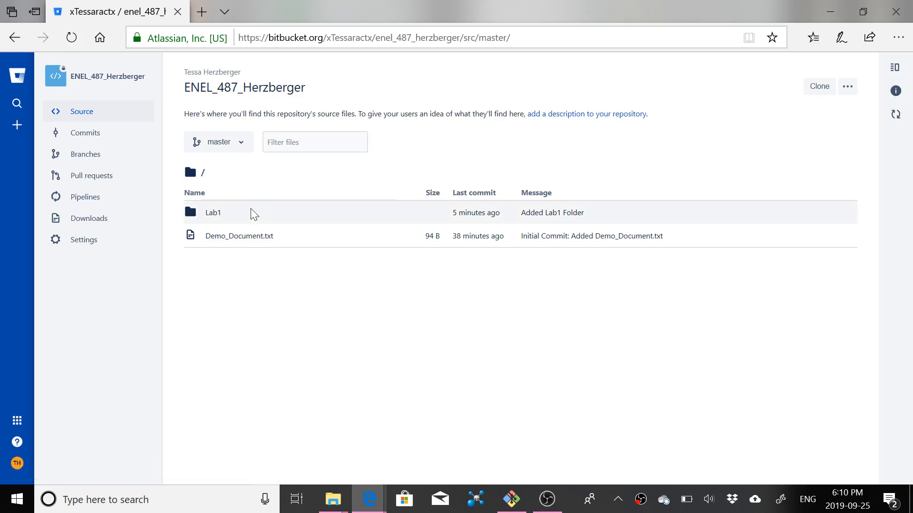
pyautogui.click(213, 212)
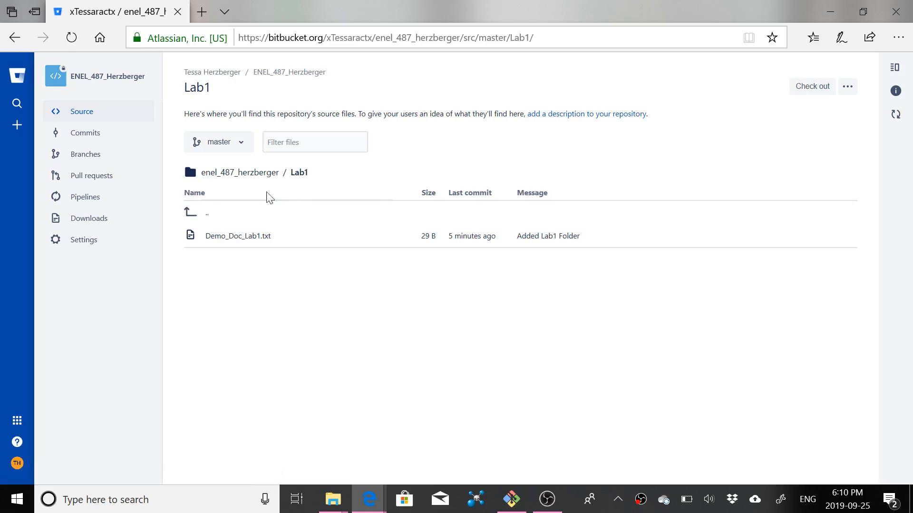
pyautogui.moveTo(218, 241)
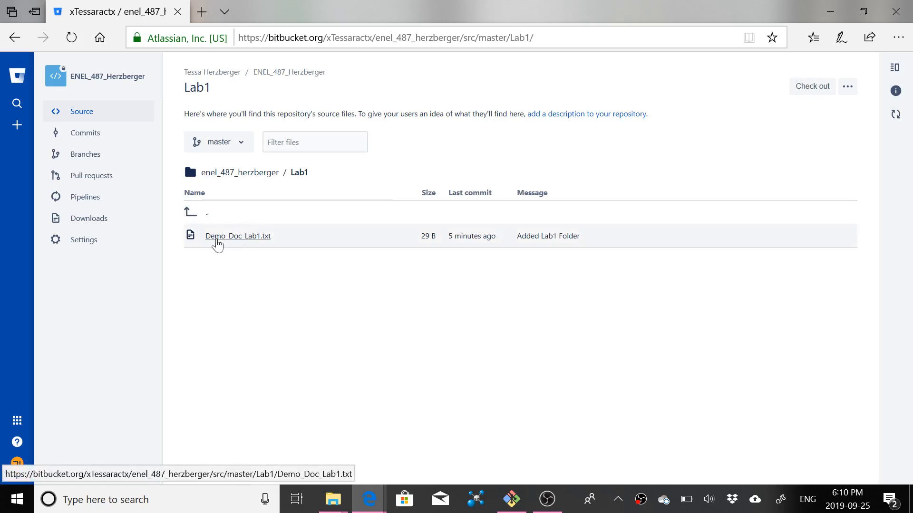
pyautogui.click(238, 236)
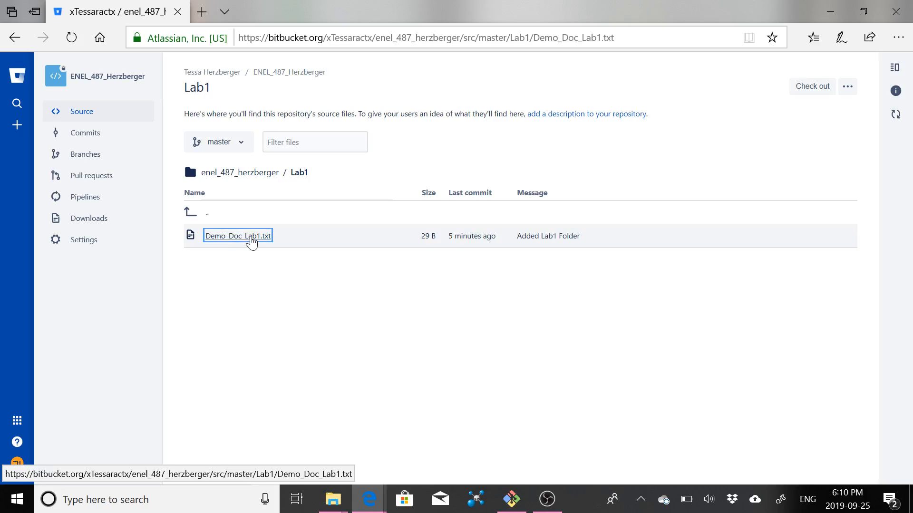
pyautogui.click(238, 236)
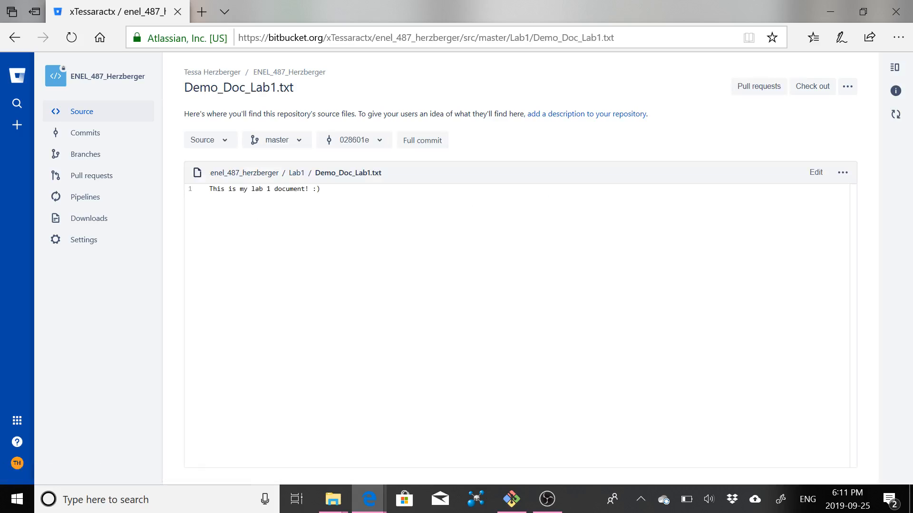
pyautogui.moveTo(232, 80)
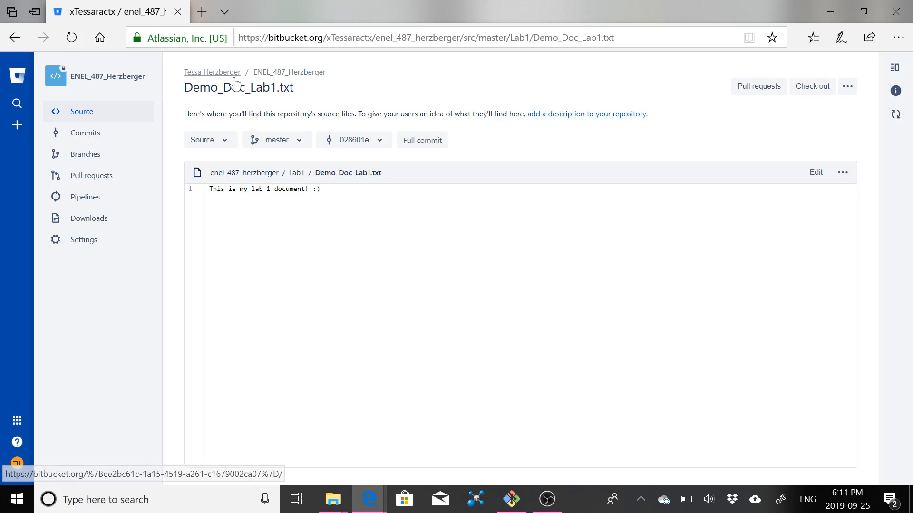
pyautogui.click(289, 72)
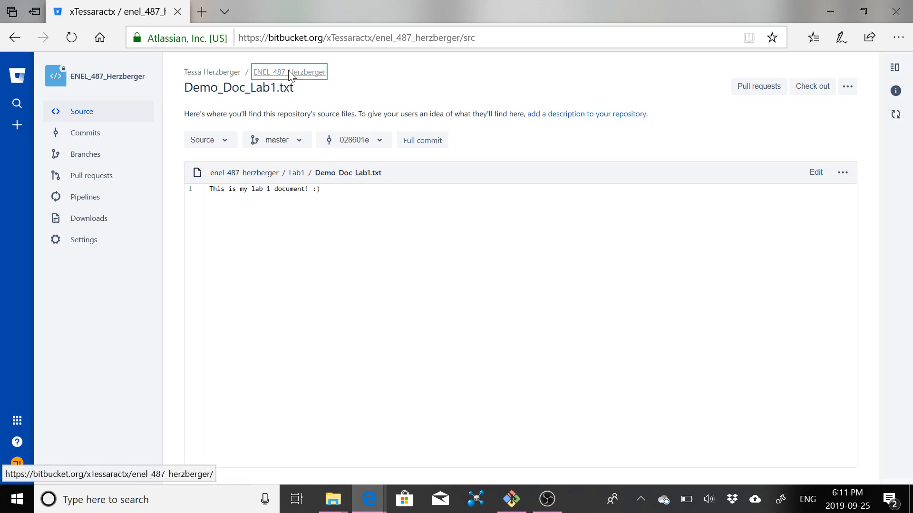
pyautogui.click(290, 71)
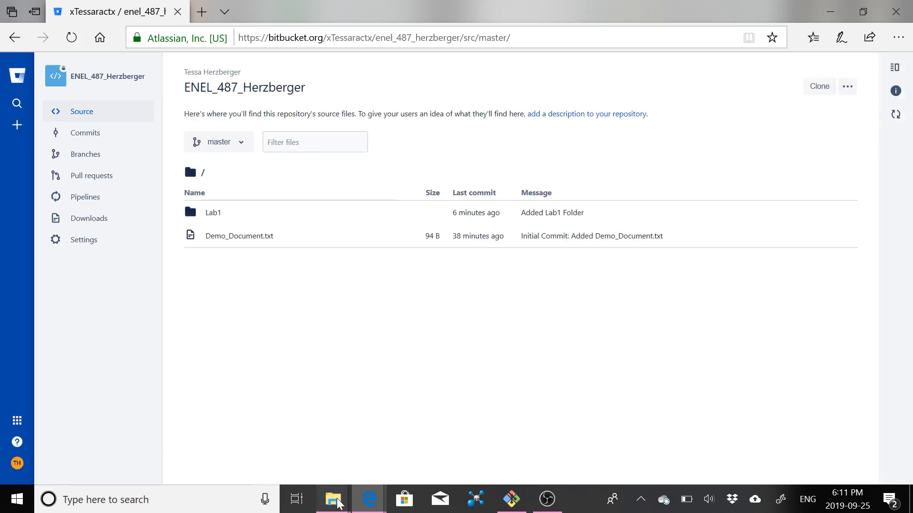
# Create a new Lab2 folder in the local enel_487_herzberger repository and go into it
pyautogui.click(333, 499)
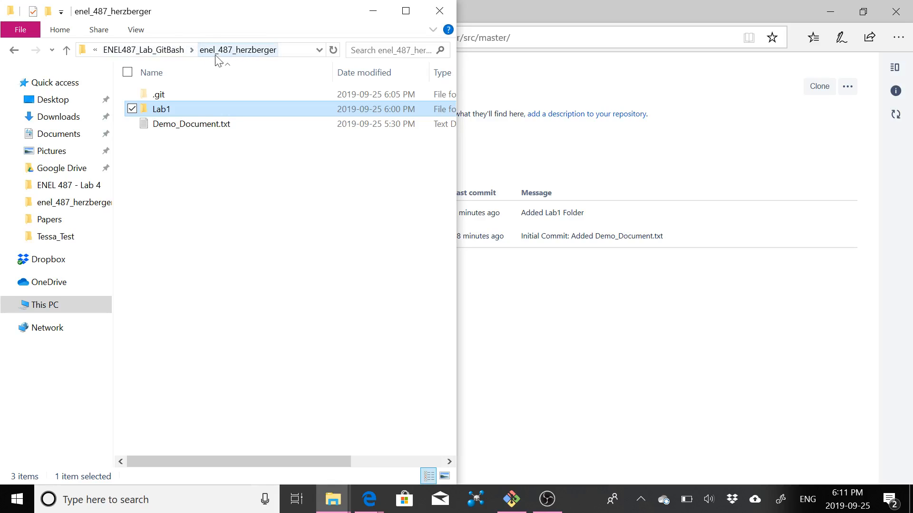
pyautogui.moveTo(250, 60)
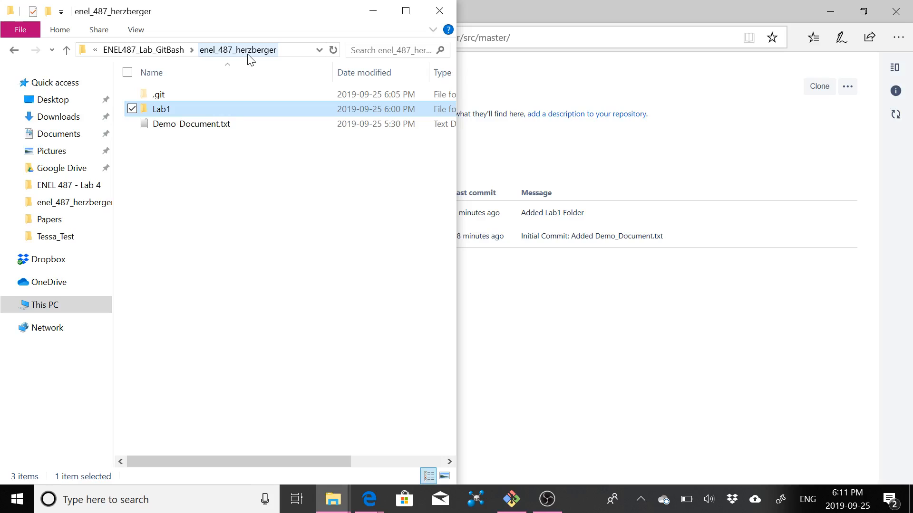
pyautogui.click(225, 172)
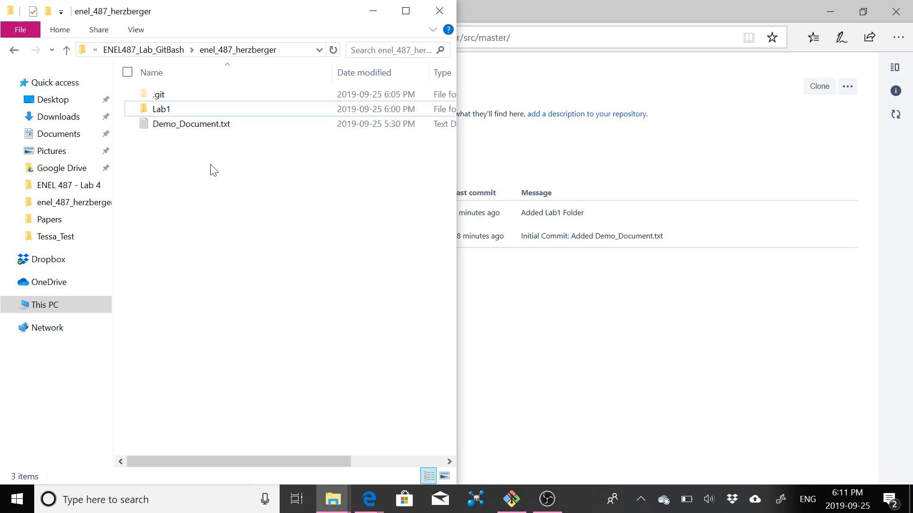
pyautogui.rightClick(212, 169)
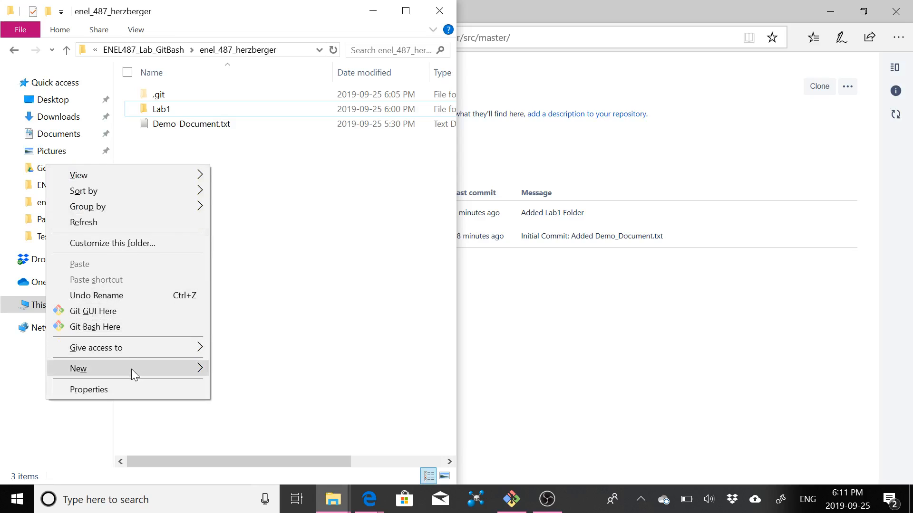
pyautogui.moveTo(229, 384)
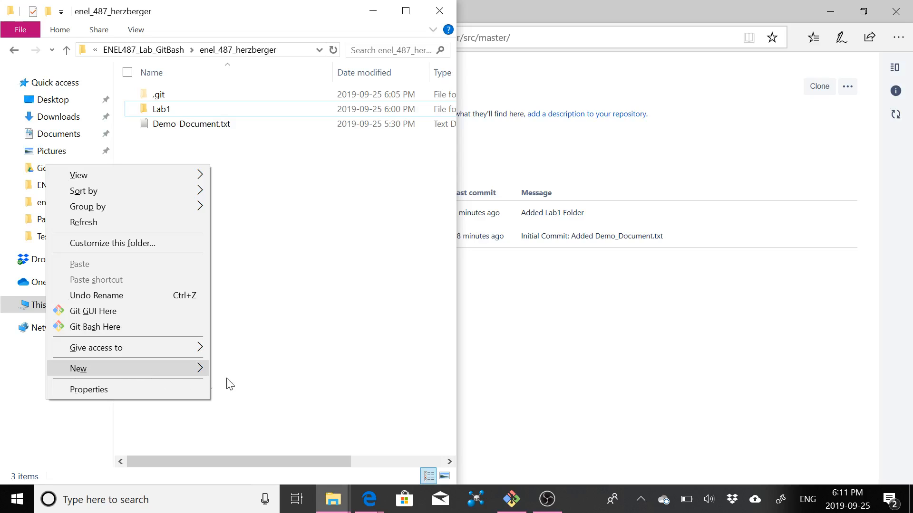
pyautogui.click(78, 368)
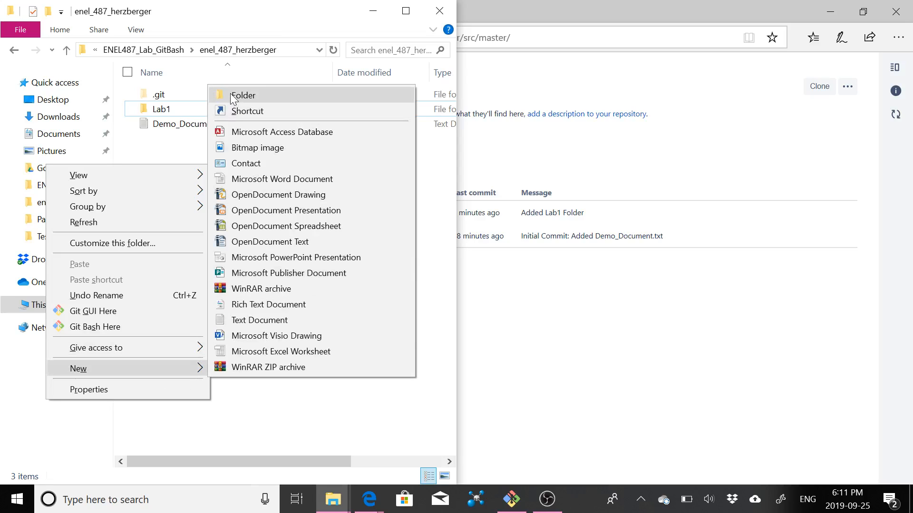
pyautogui.click(243, 95)
pyautogui.write('Lab2')
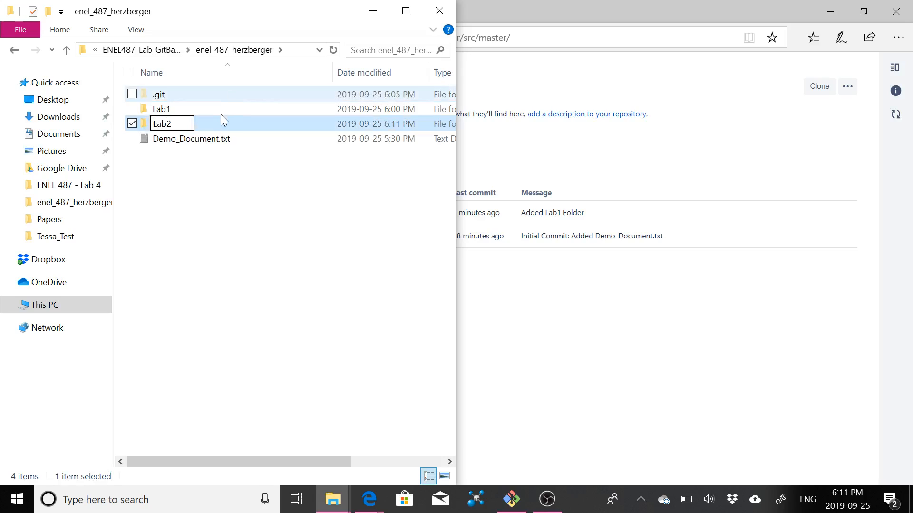
pyautogui.doubleClick(171, 123)
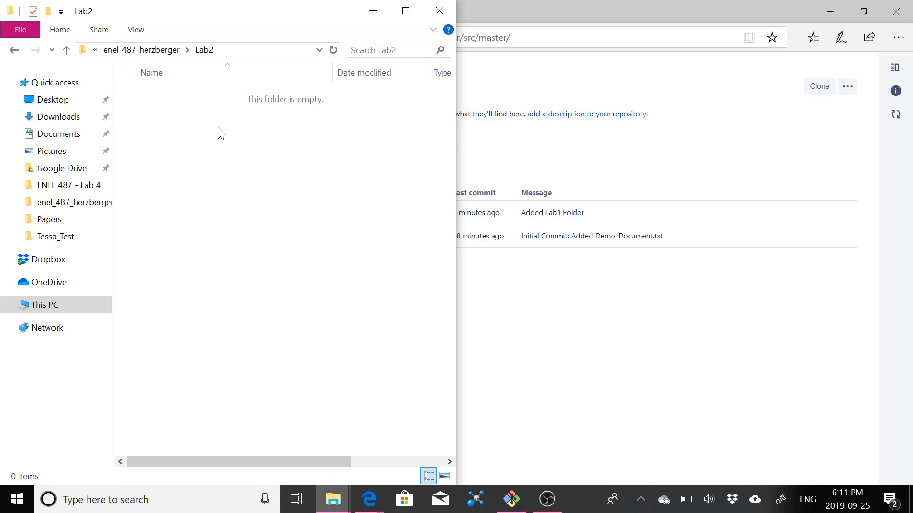
# Create a new text document in Lab2 and rename it to Demo_Doc_Lab2.txt
pyautogui.rightClick(220, 134)
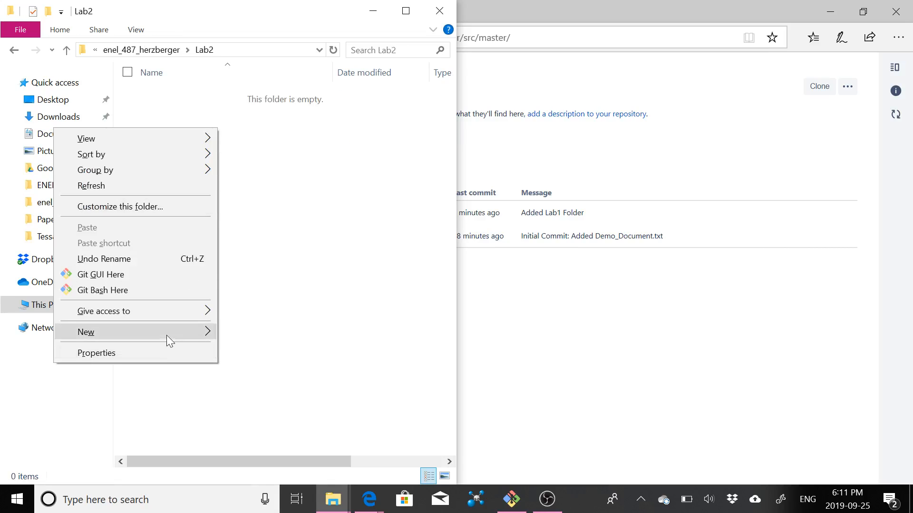
pyautogui.moveTo(255, 340)
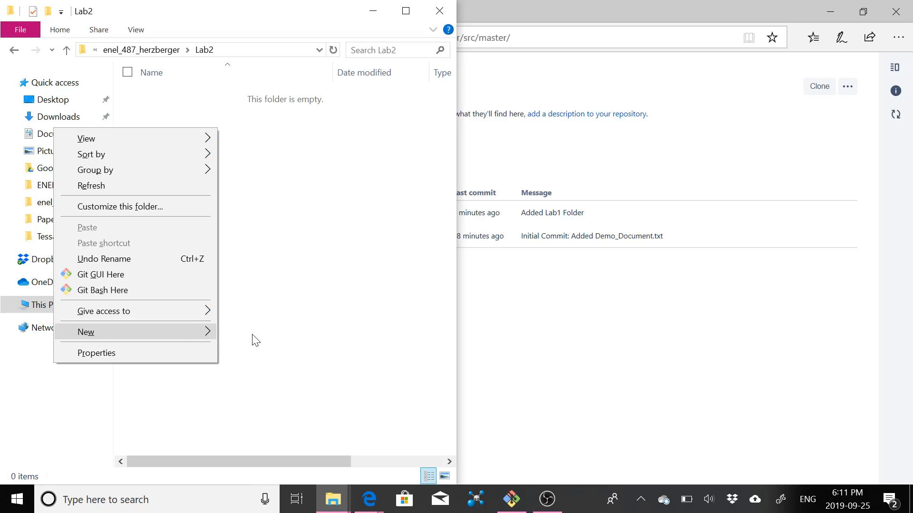
pyautogui.click(86, 333)
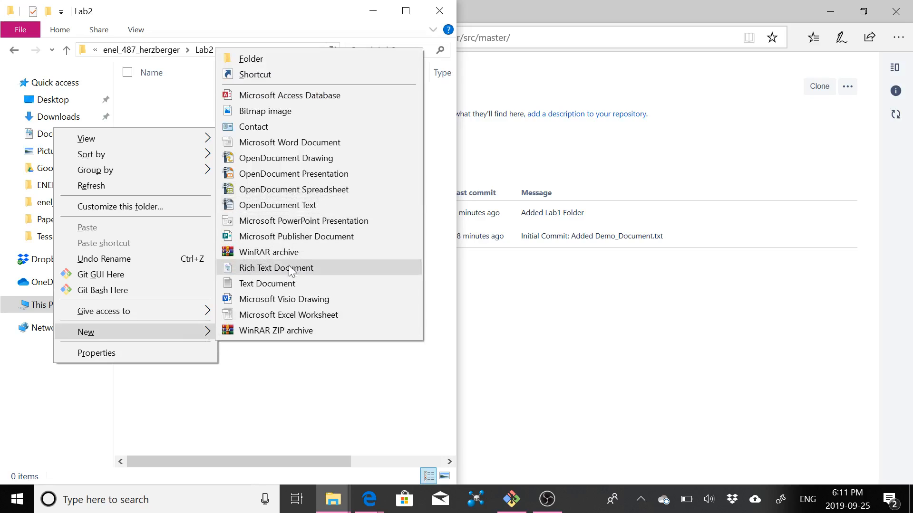
pyautogui.click(267, 283)
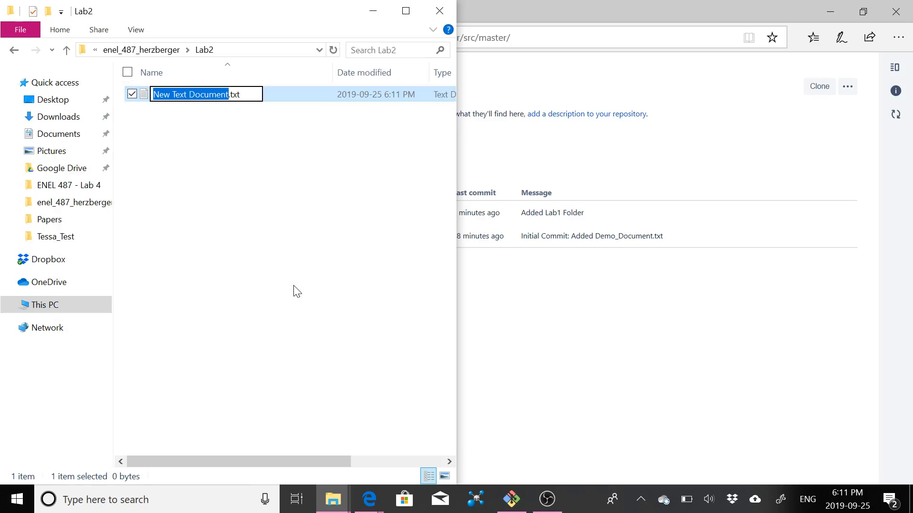
pyautogui.write('Demo_Doc_La.txt')
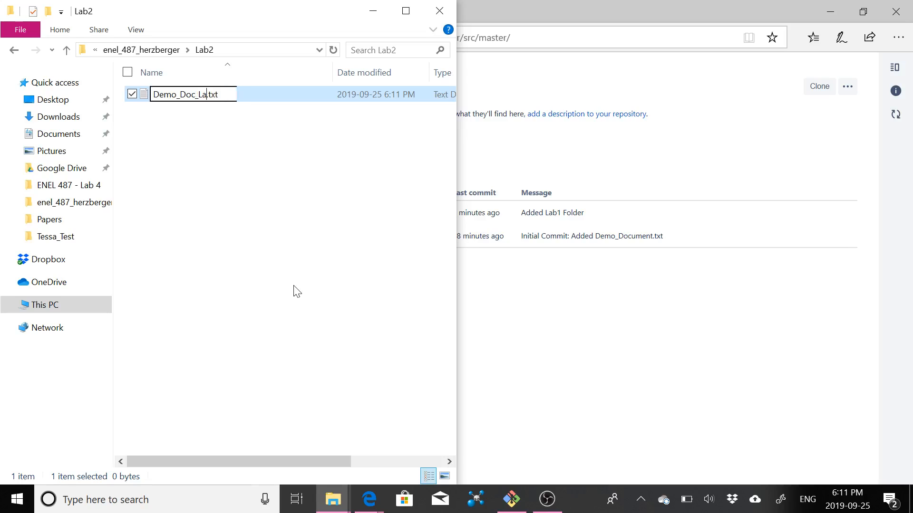
pyautogui.press('Enter')
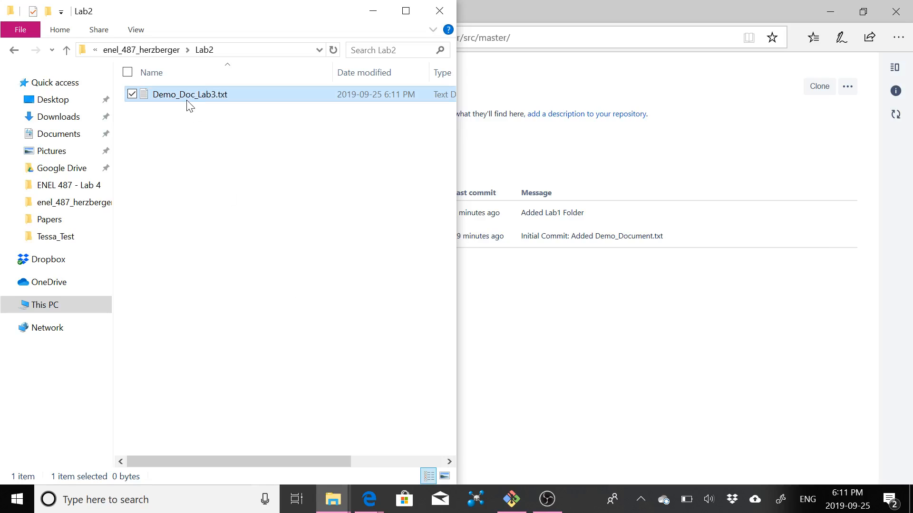
pyautogui.rightClick(189, 102)
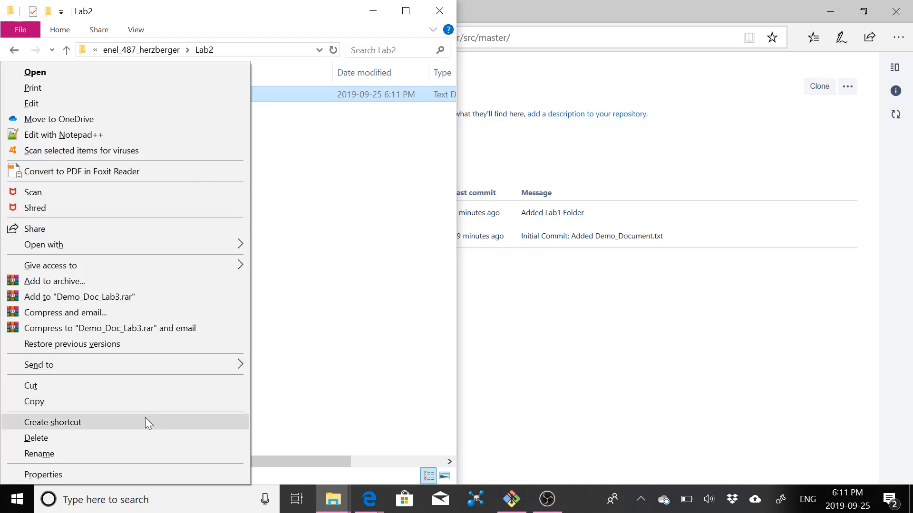
pyautogui.click(39, 453)
pyautogui.write('Lab 2 is a')
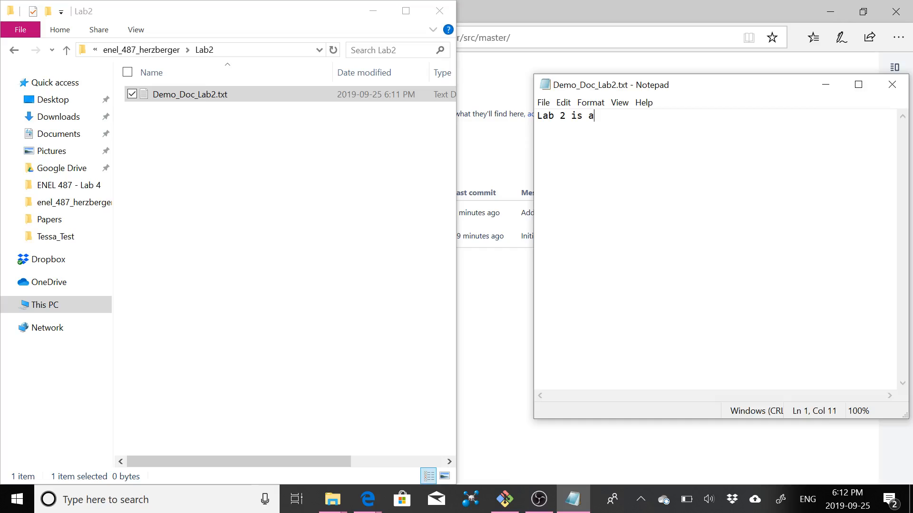
# Finish the line 'Lab 2 is awesome! :)' in Demo_Doc_Lab2.txt, close it, and reopen it to verify the text
pyautogui.write('wesome! :)')
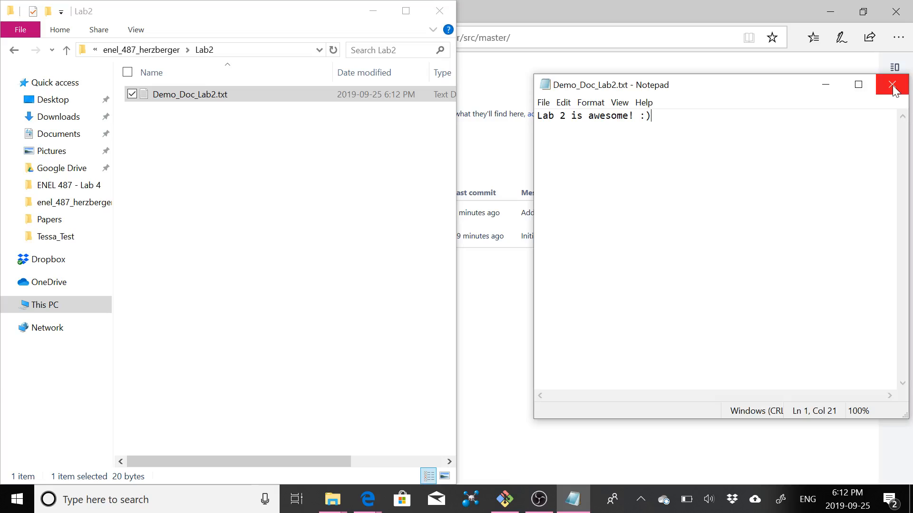
pyautogui.click(892, 84)
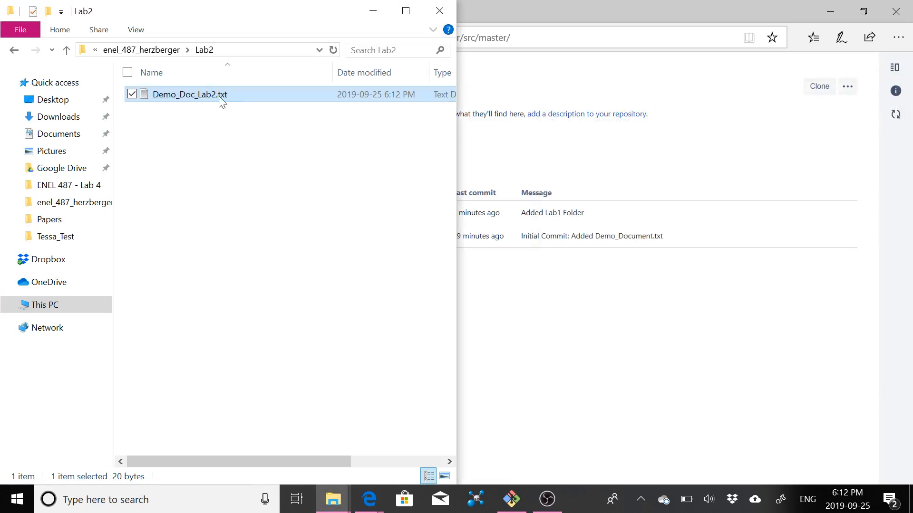
pyautogui.doubleClick(189, 94)
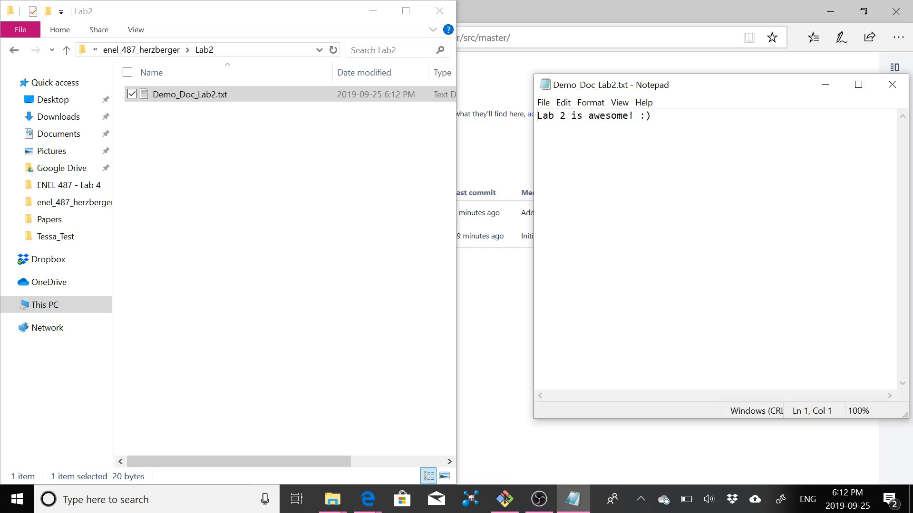
pyautogui.click(543, 103)
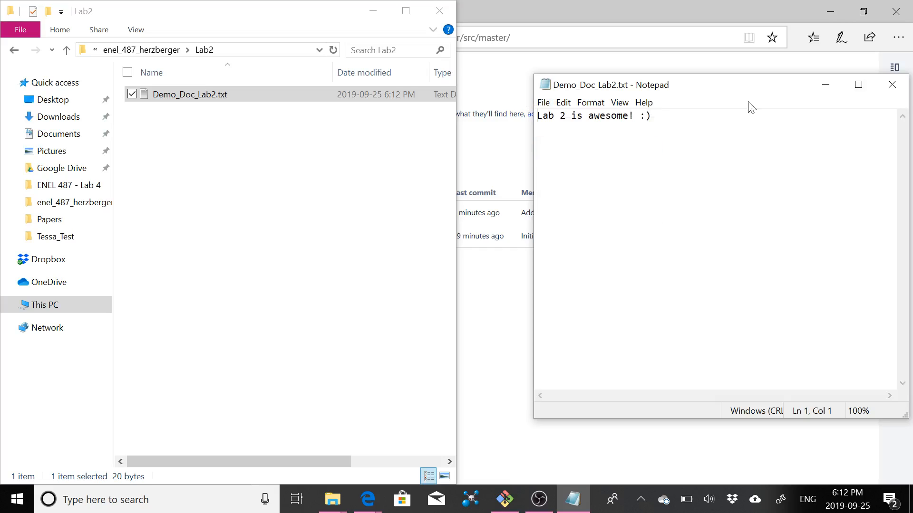
pyautogui.click(892, 84)
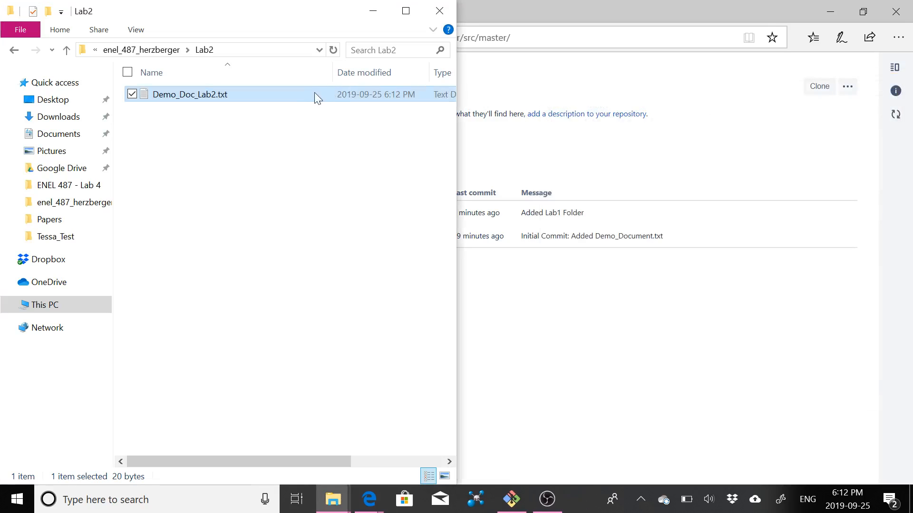
pyautogui.doubleClick(190, 95)
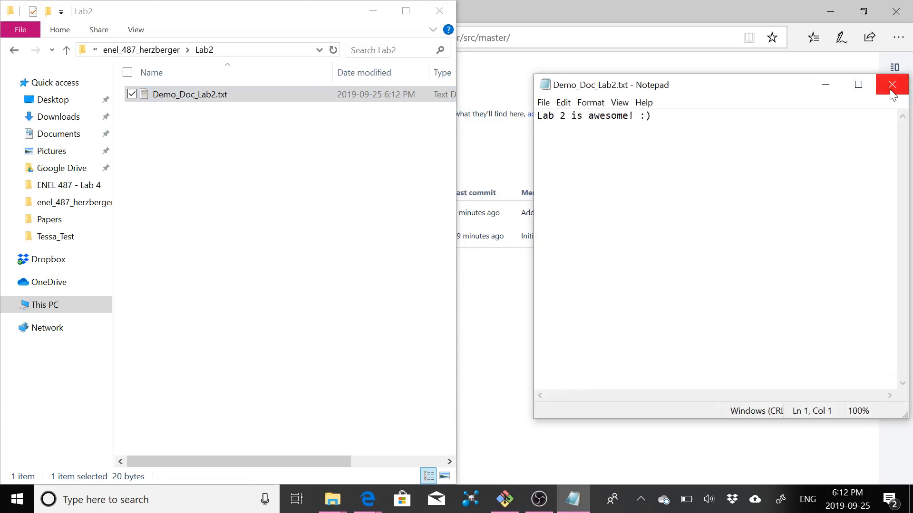
pyautogui.click(892, 84)
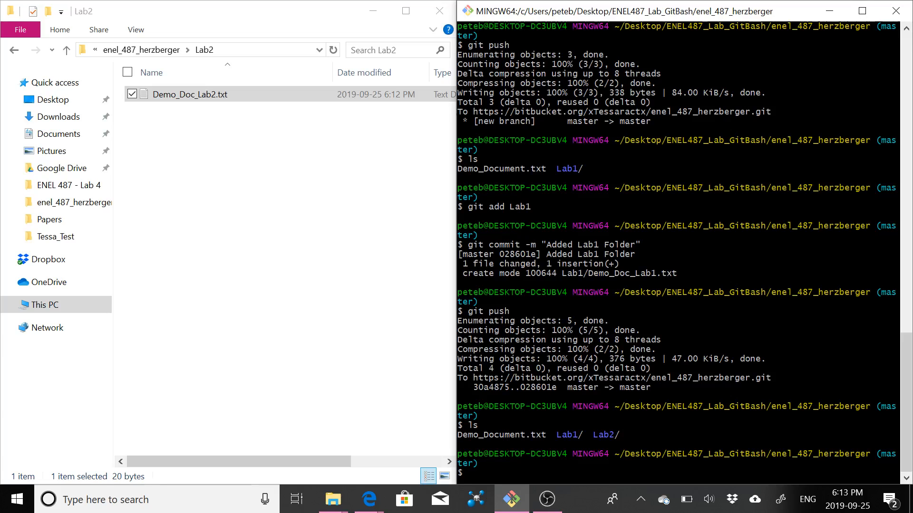
# Stage the Lab2 folder with git add Lab2
pyautogui.write('git add')
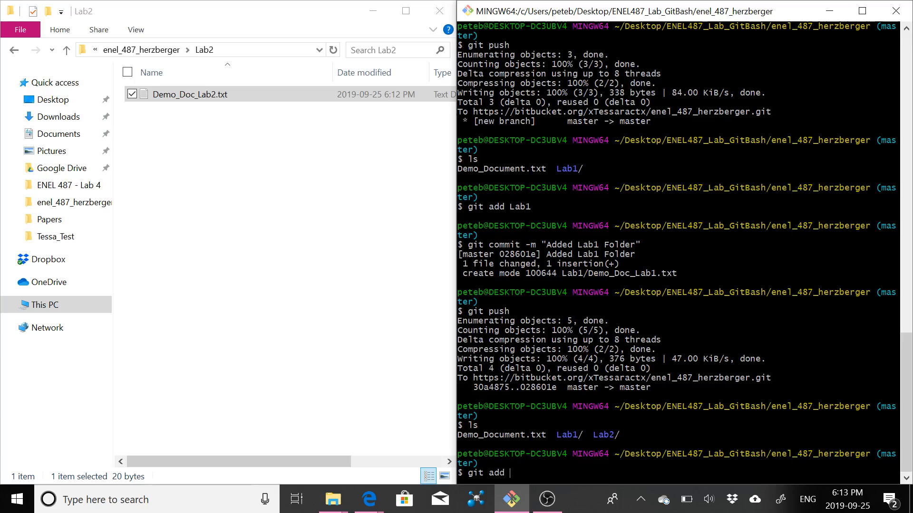
pyautogui.write('Lab2')
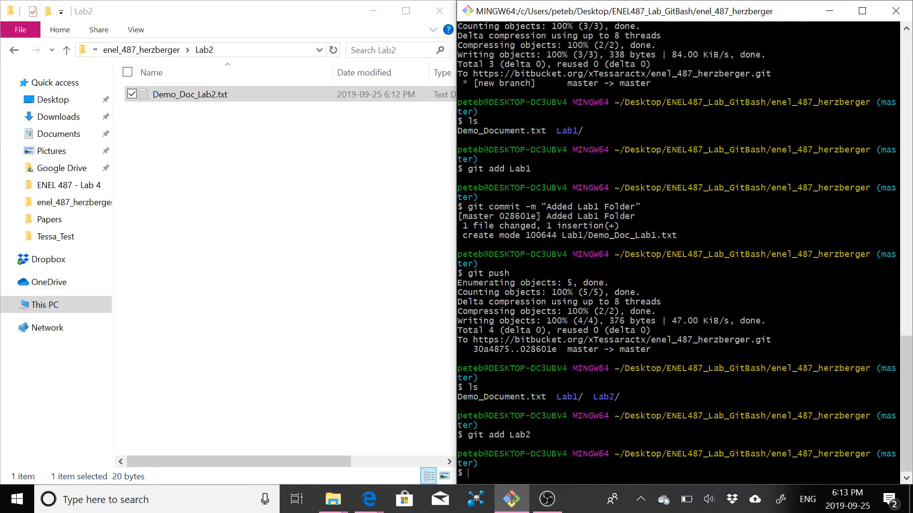
# Commit the staged Lab2 folder with the message 'Added Lab2 folder'
pyautogui.write('git comm')
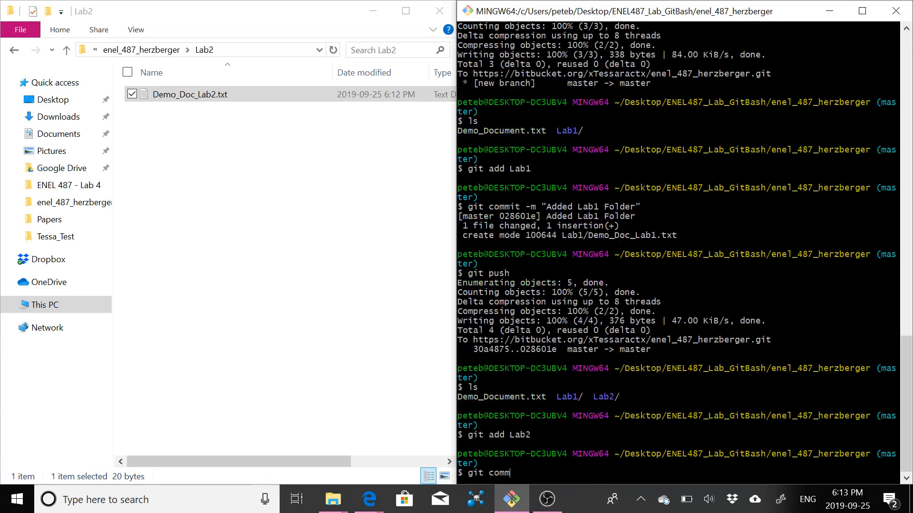
pyautogui.write('it')
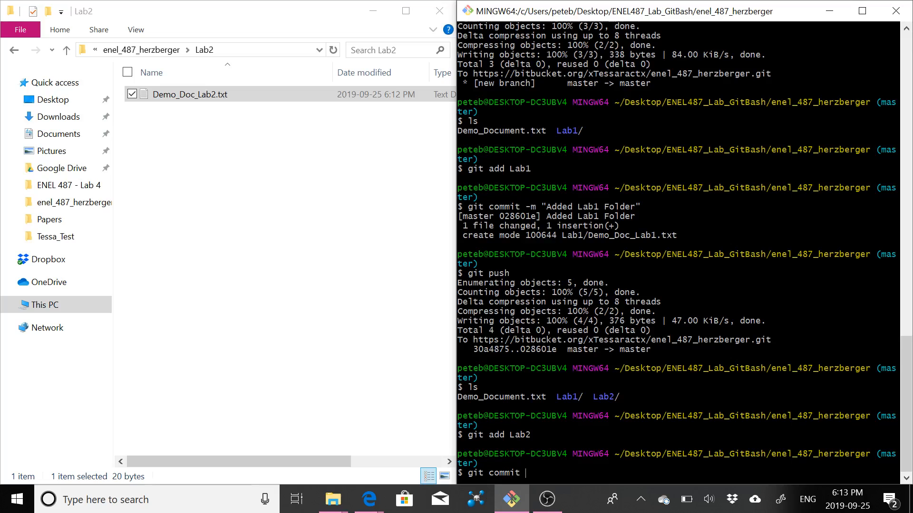
pyautogui.write('-m')
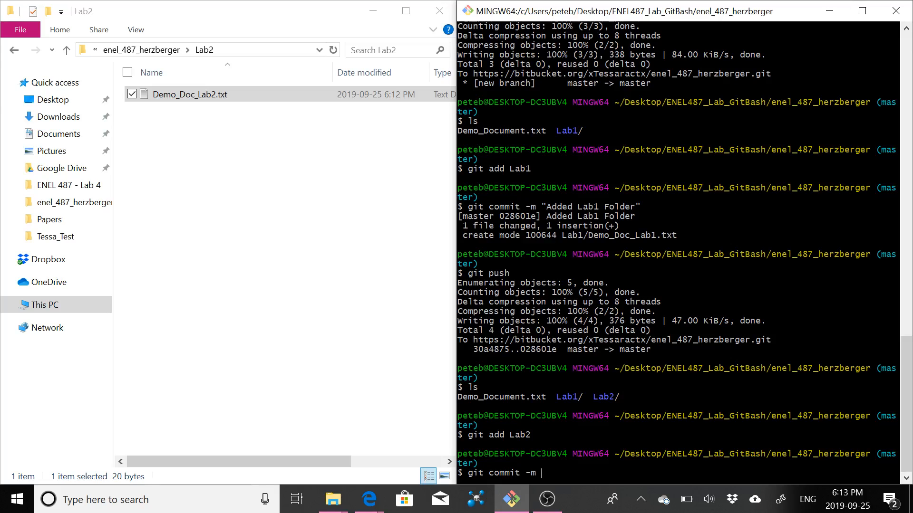
pyautogui.write('"')
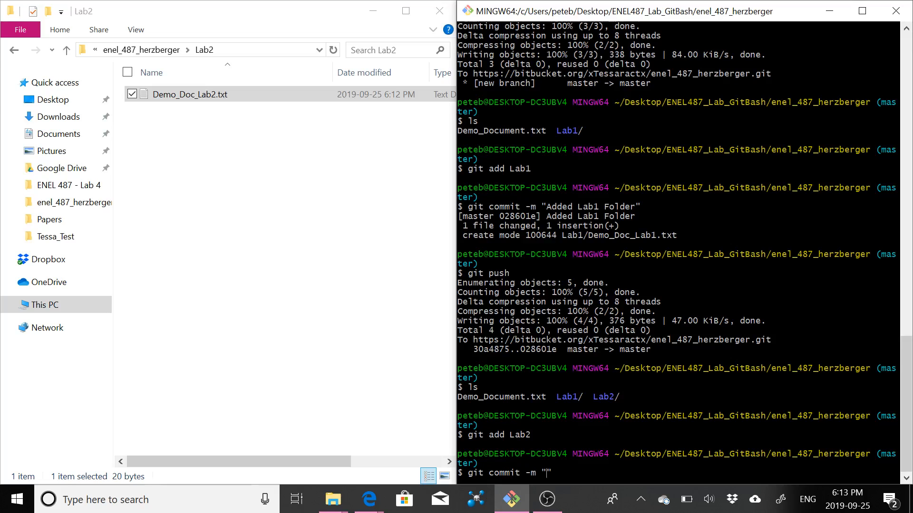
pyautogui.write('Added Lab2')
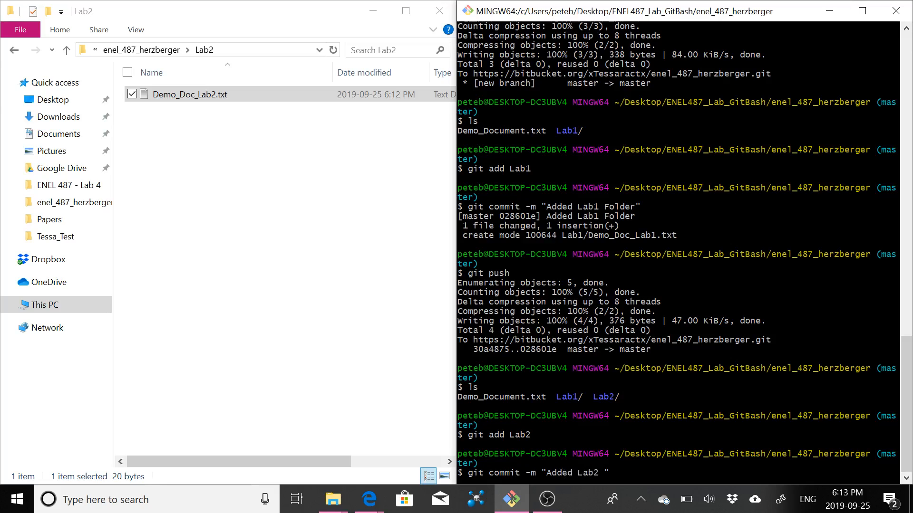
pyautogui.write('folder')
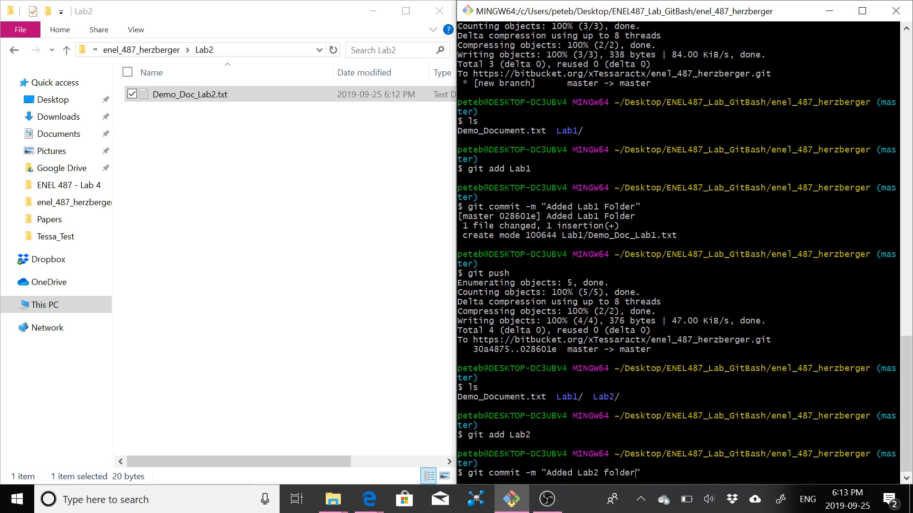
pyautogui.press('Enter')
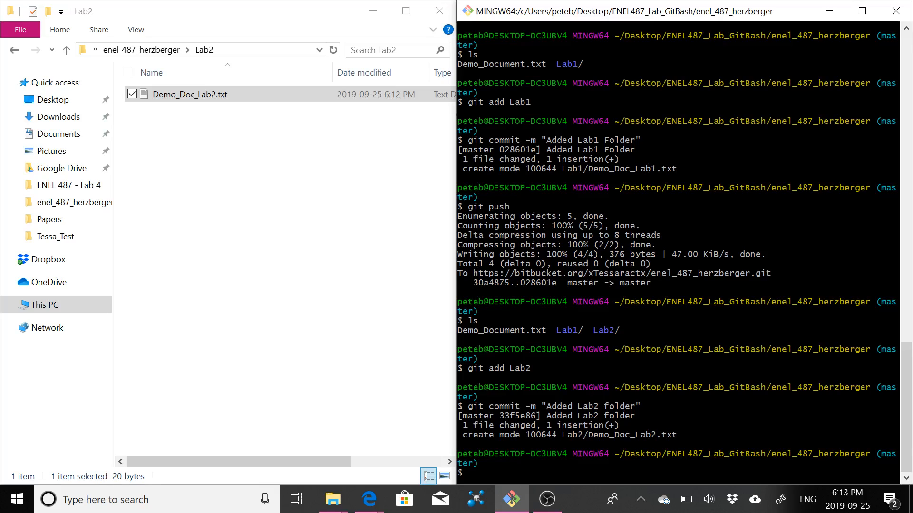
# Push the Lab2 commit to the Bitbucket master branch with git push
pyautogui.write('git push')
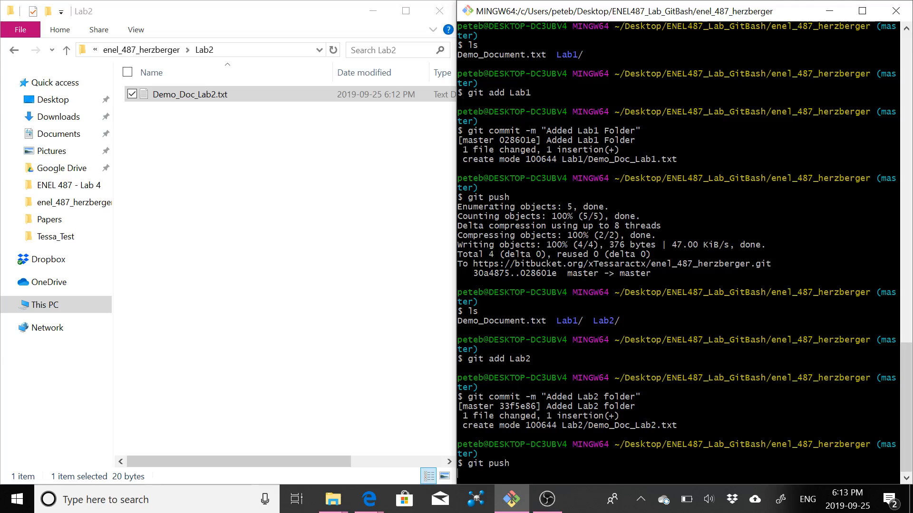
pyautogui.press('Enter')
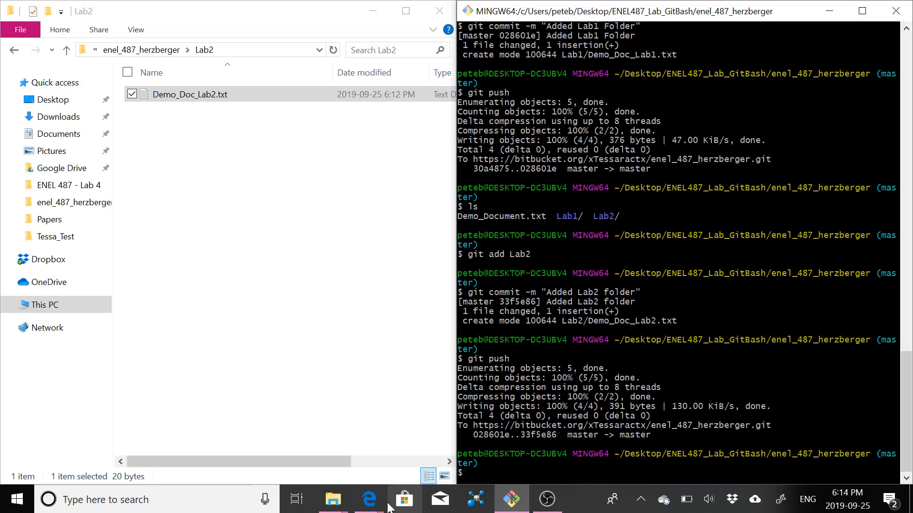
pyautogui.moveTo(369, 498)
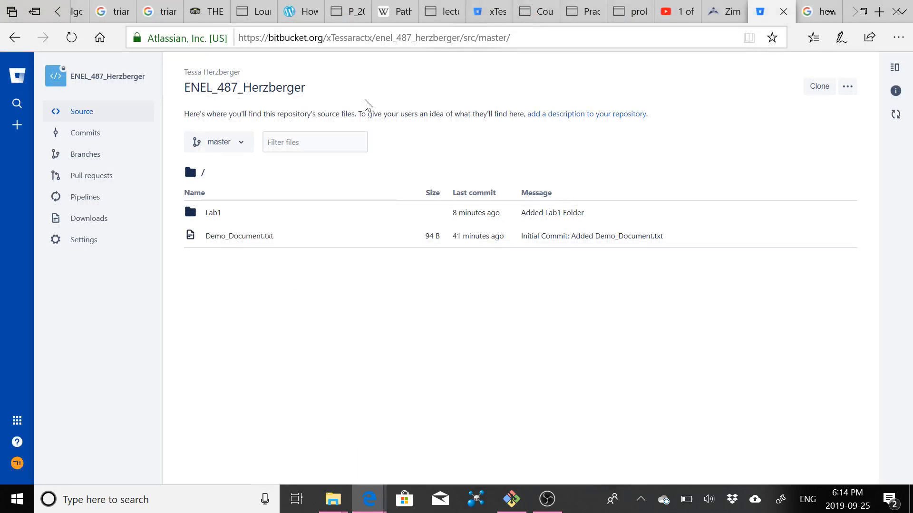
# Reload the Bitbucket repository page, enter the new Lab2 folder and view Demo_Doc_Lab2.txt
pyautogui.click(374, 37)
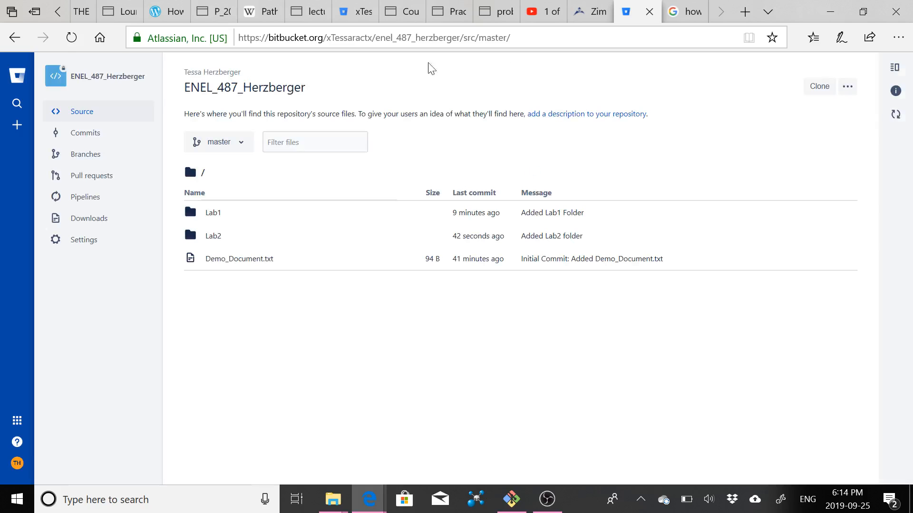
pyautogui.moveTo(213, 238)
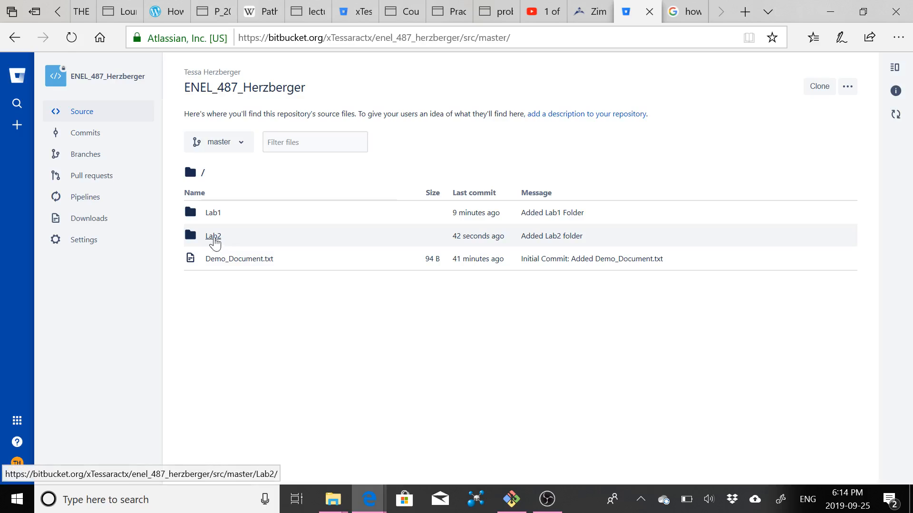
pyautogui.click(213, 236)
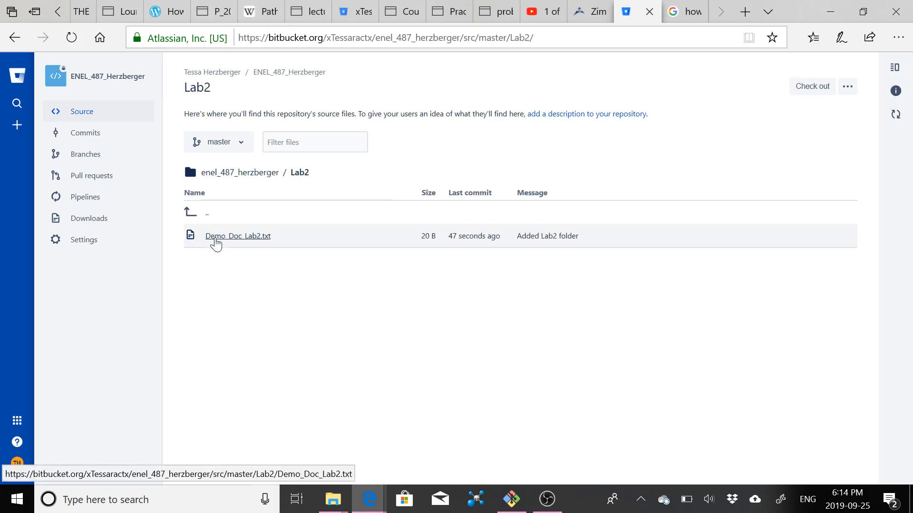
pyautogui.click(237, 236)
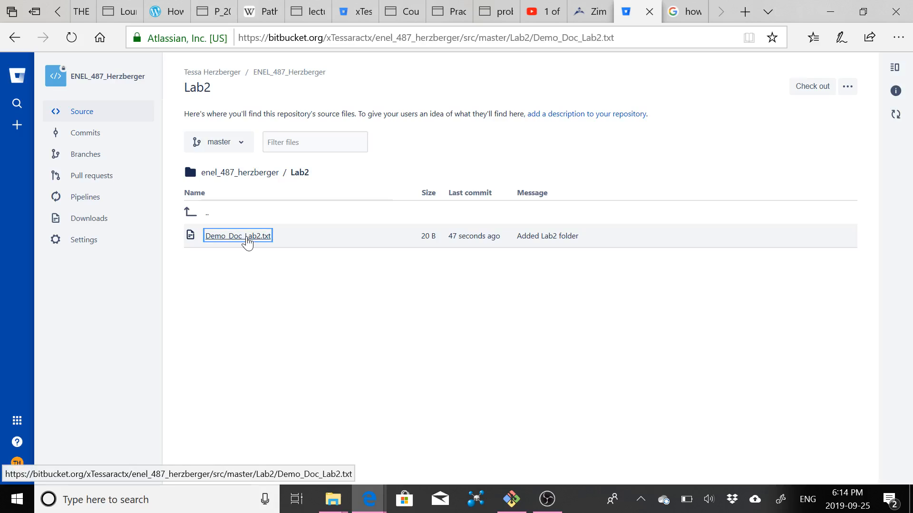
pyautogui.click(237, 235)
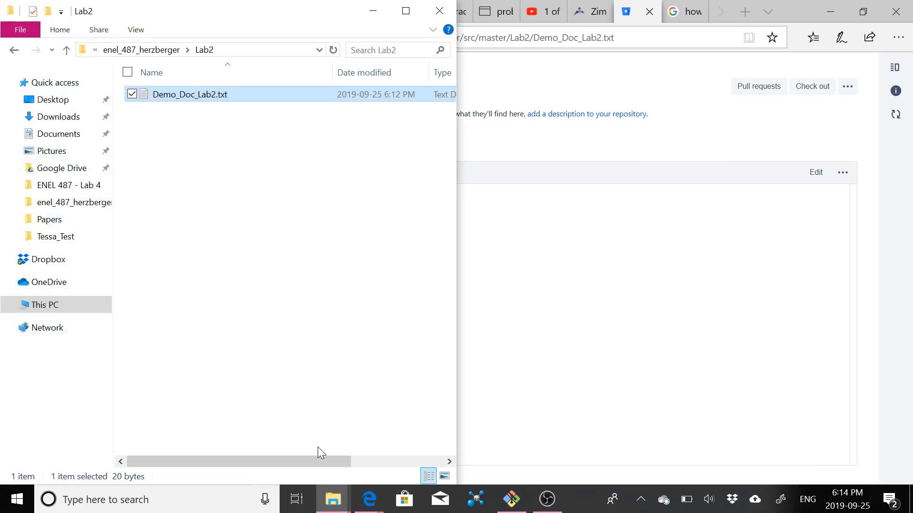
# Compare the local Demo_Doc_Lab2.txt ('Lab 2 is awesome! :)') with the Bitbucket view, then close Notepad
pyautogui.doubleClick(189, 94)
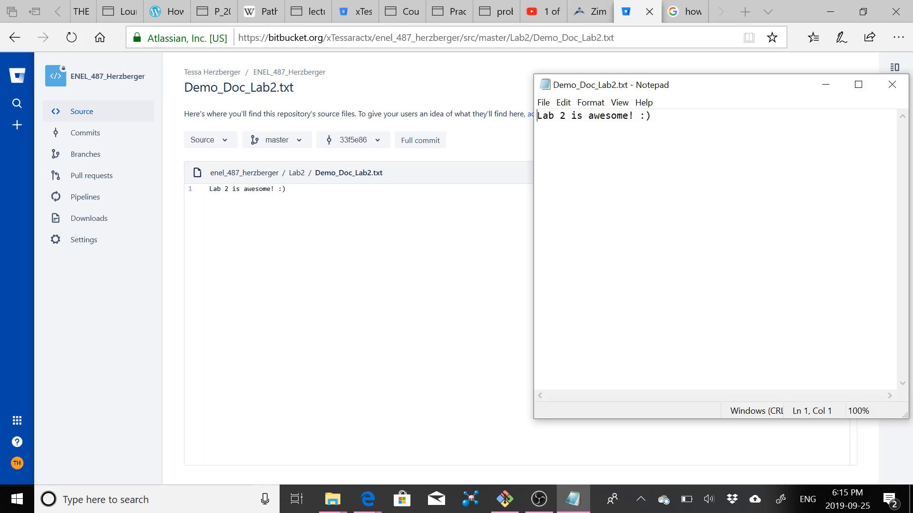
pyautogui.click(892, 84)
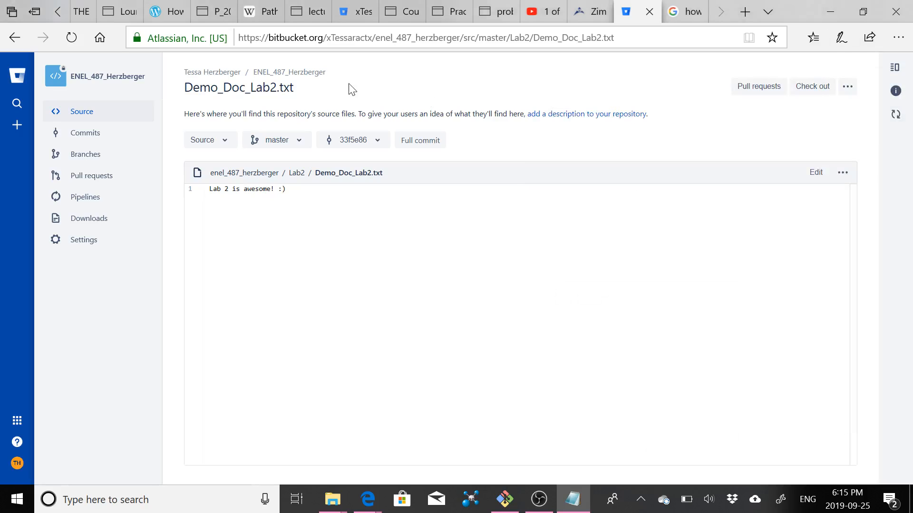
pyautogui.moveTo(311, 79)
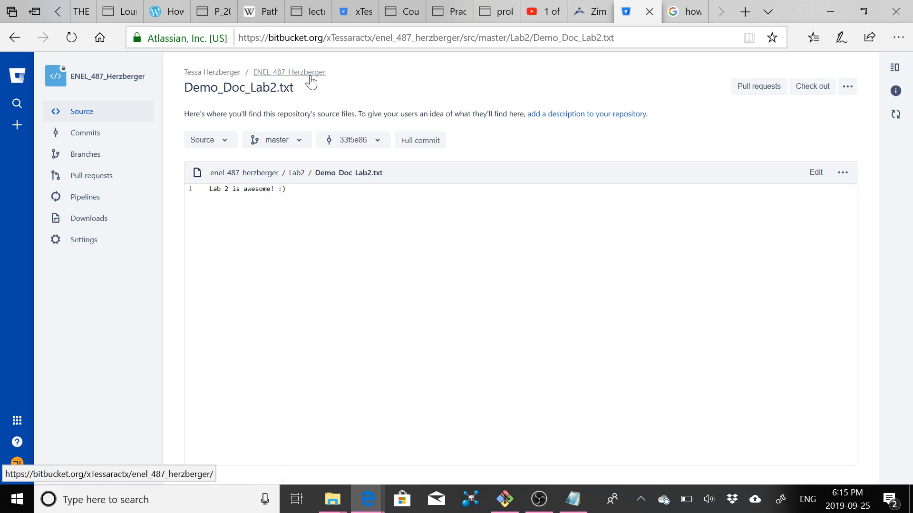
# Return to the ENEL_487_Herzberger root, listing Lab1, Lab2 and Demo_Document.txt
pyautogui.click(289, 73)
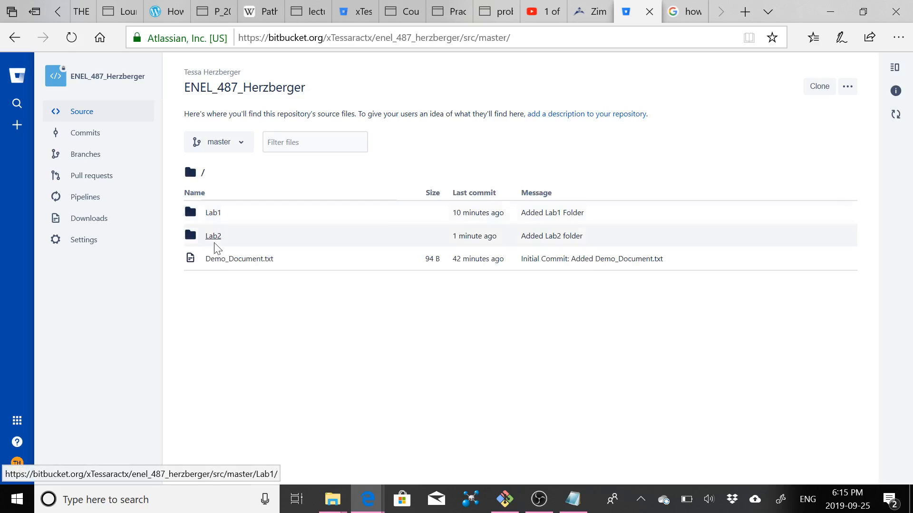
pyautogui.moveTo(491, 154)
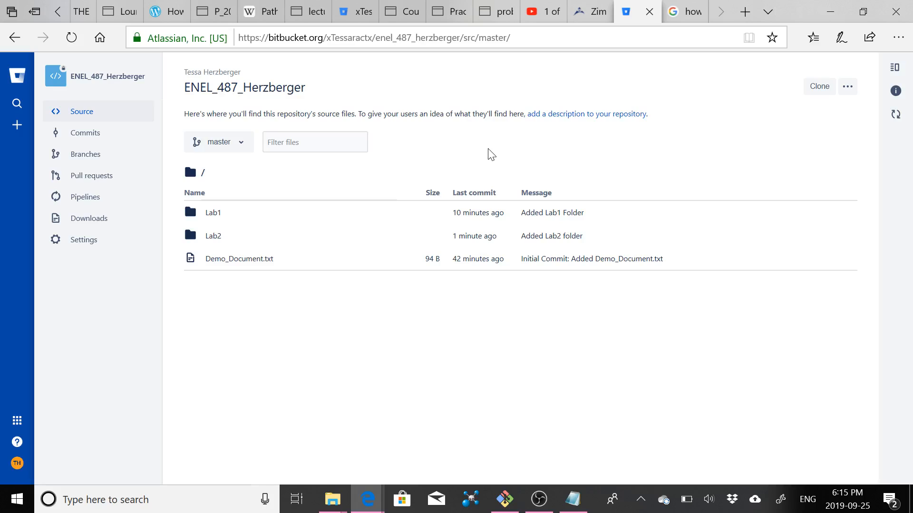
pyautogui.moveTo(538, 442)
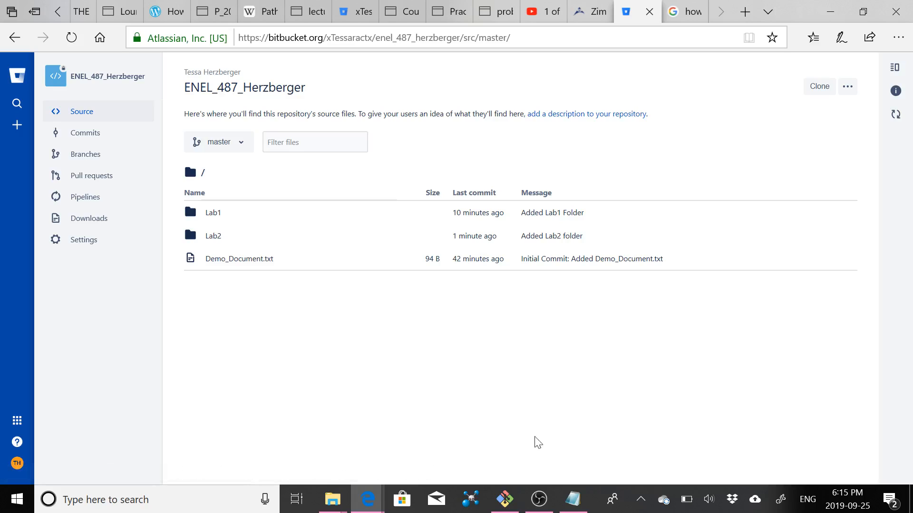
pyautogui.moveTo(539, 499)
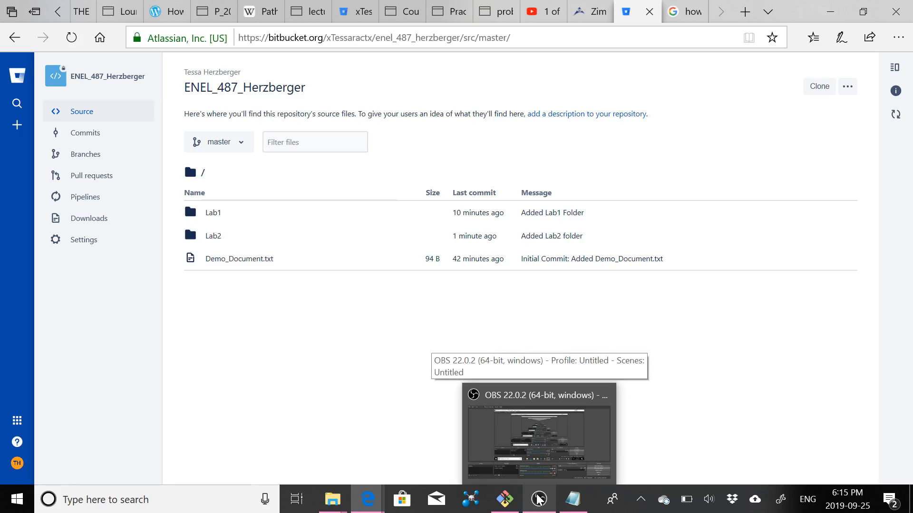
pyautogui.moveTo(738, 379)
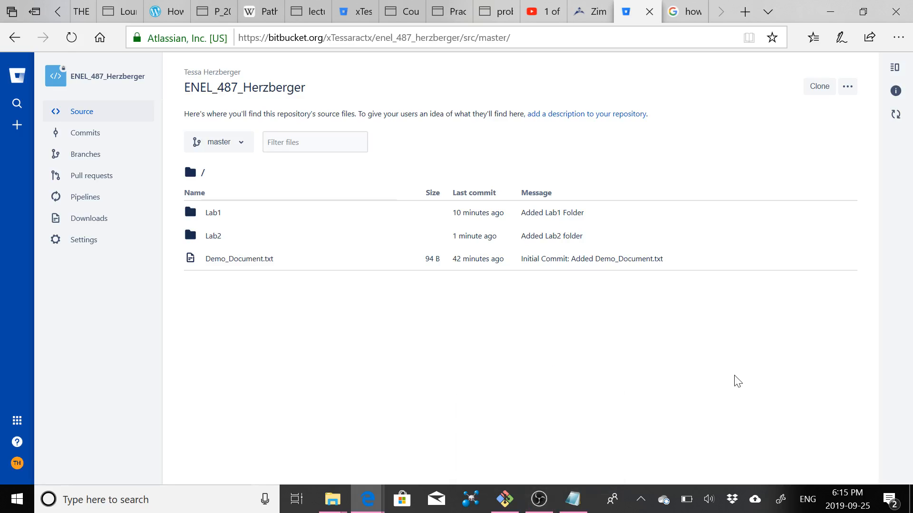